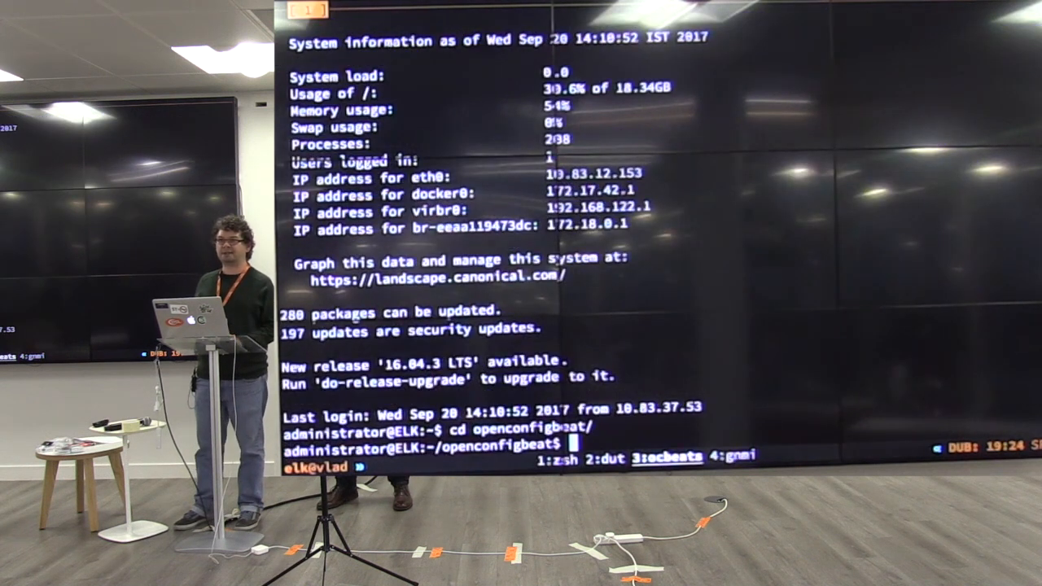
pyautogui.write('reset')
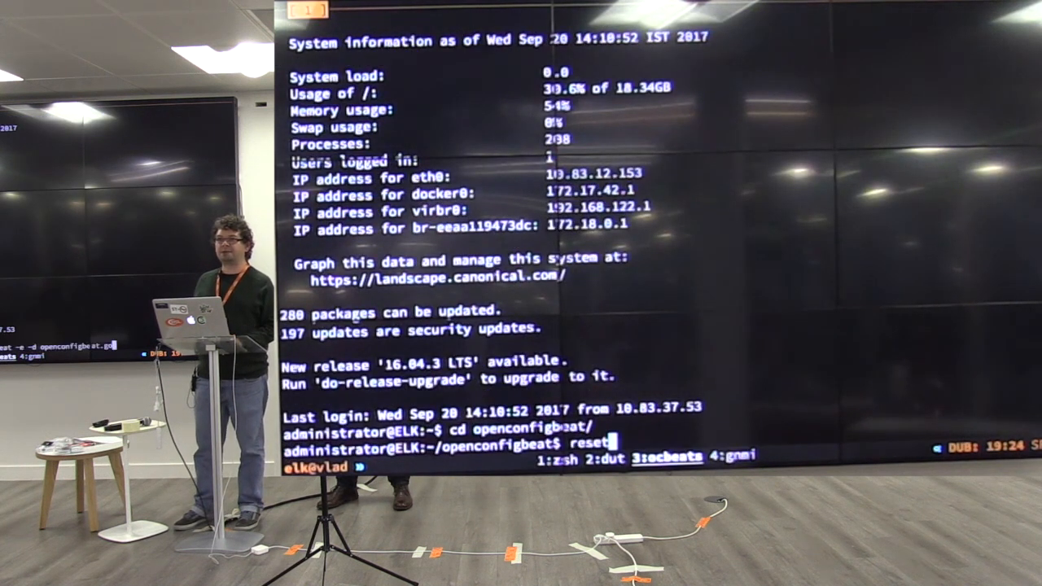